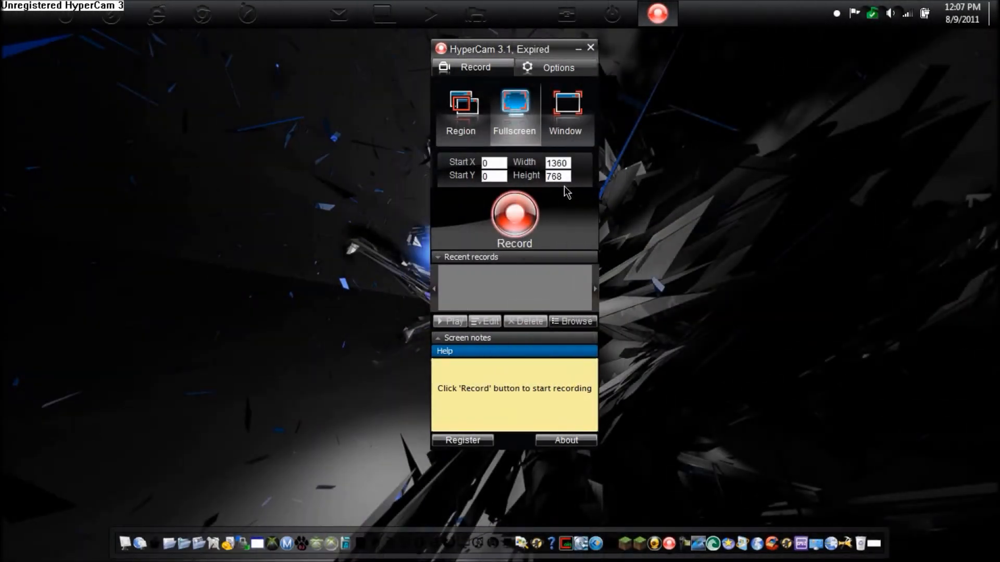
Start the fullscreen HyperCam 3 recording
click(514, 213)
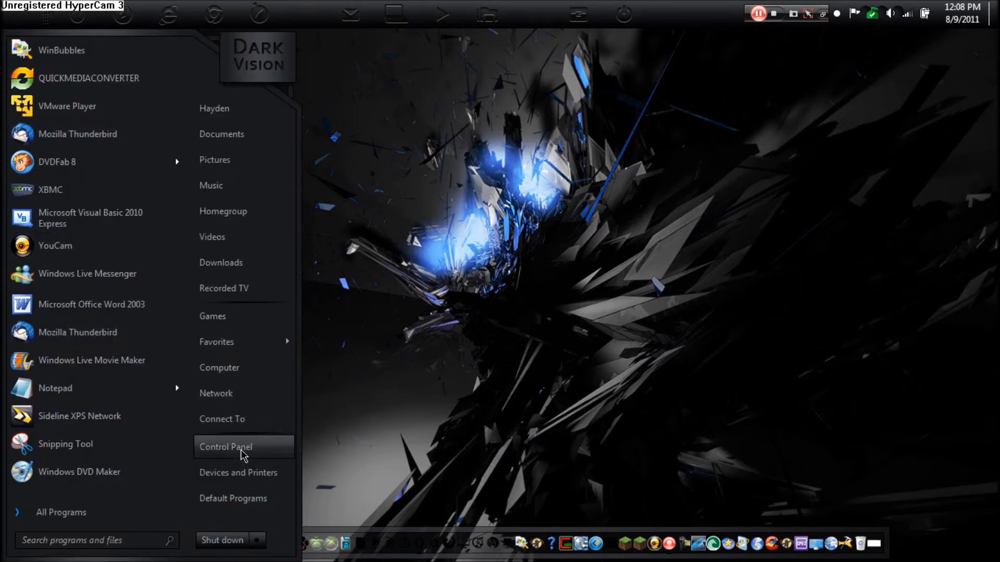
Review the installed programs list in Control Panel's Programs and Features, then close it
click(225, 446)
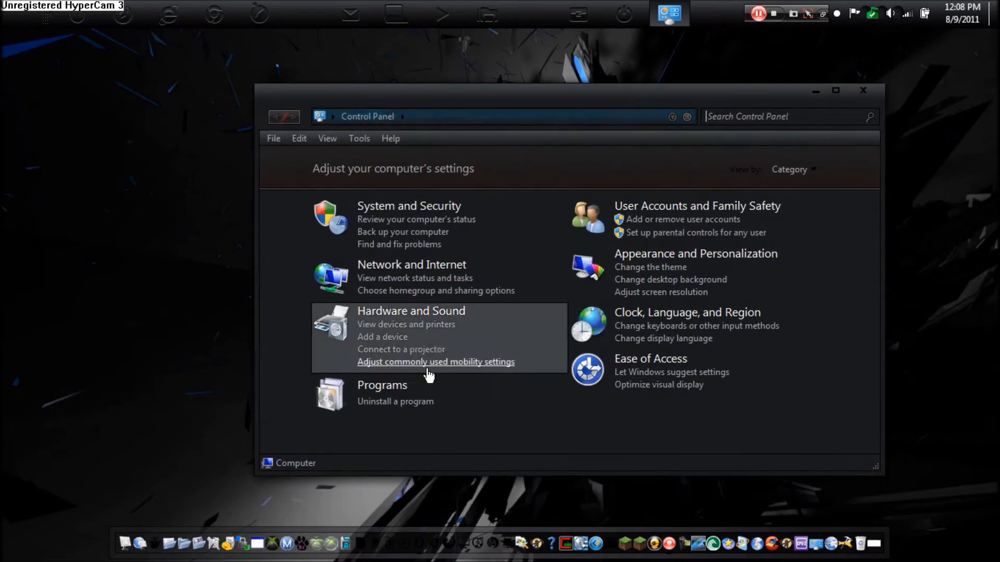
click(394, 401)
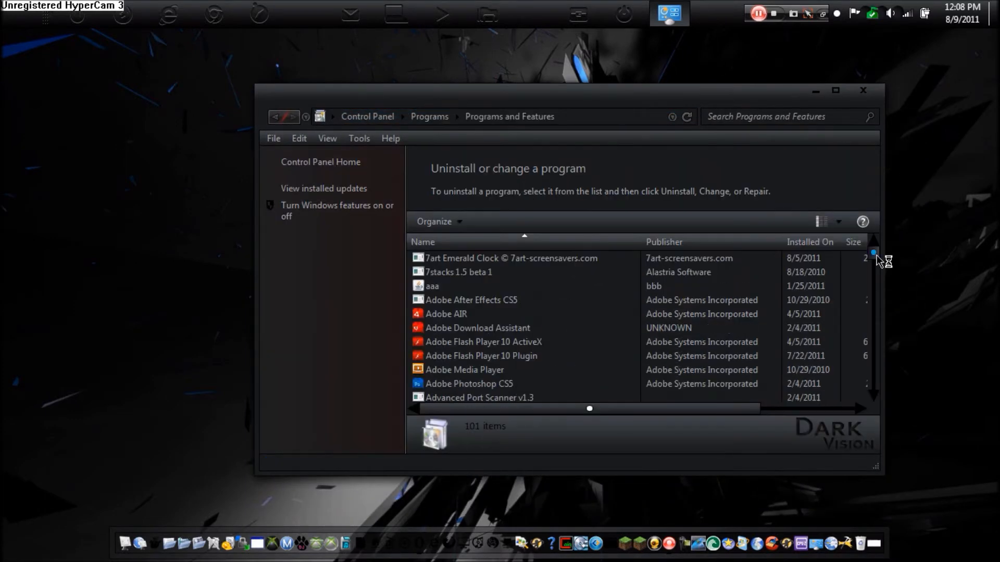
scroll(down, 3)
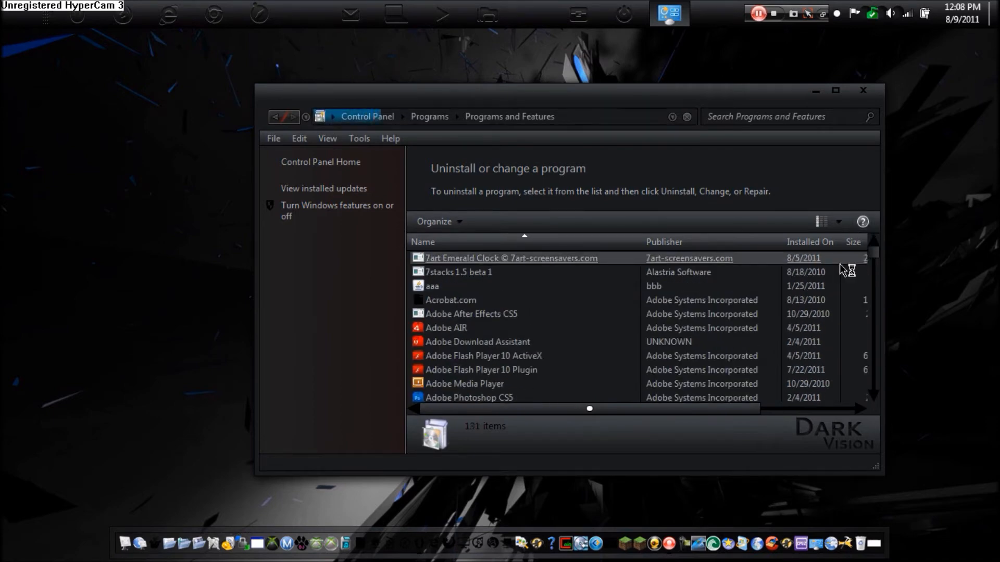
click(510, 258)
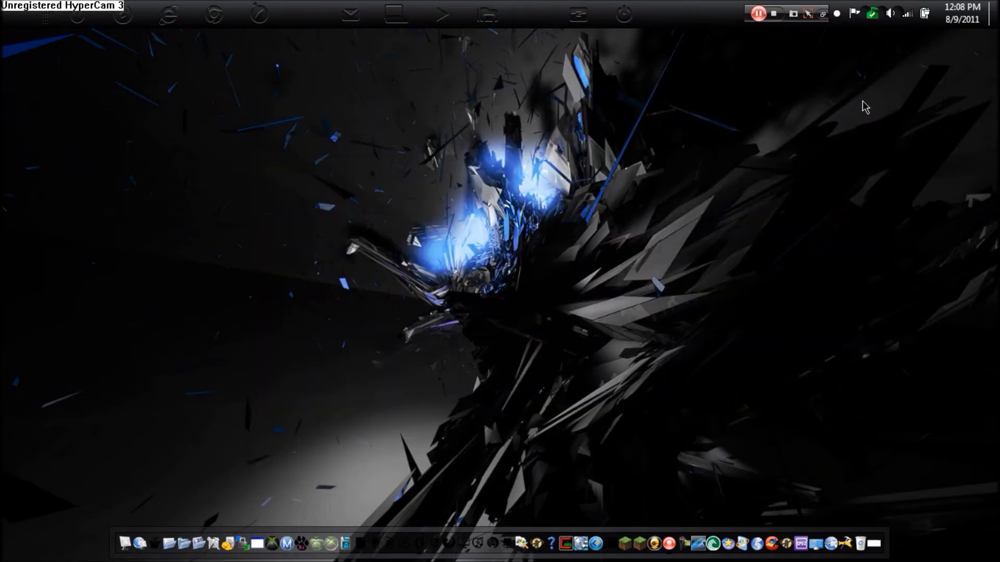
mouse_move(862, 110)
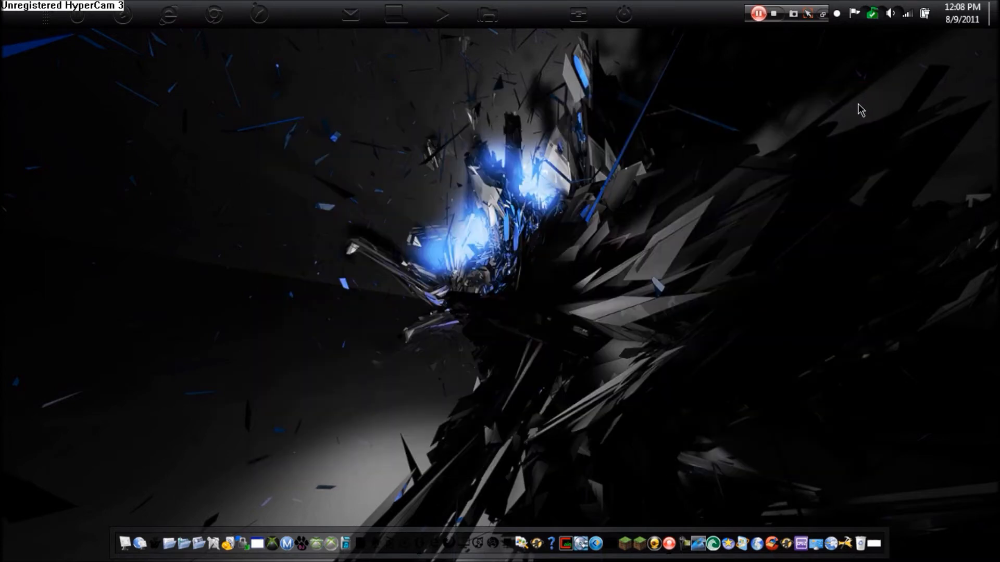
mouse_move(900, 174)
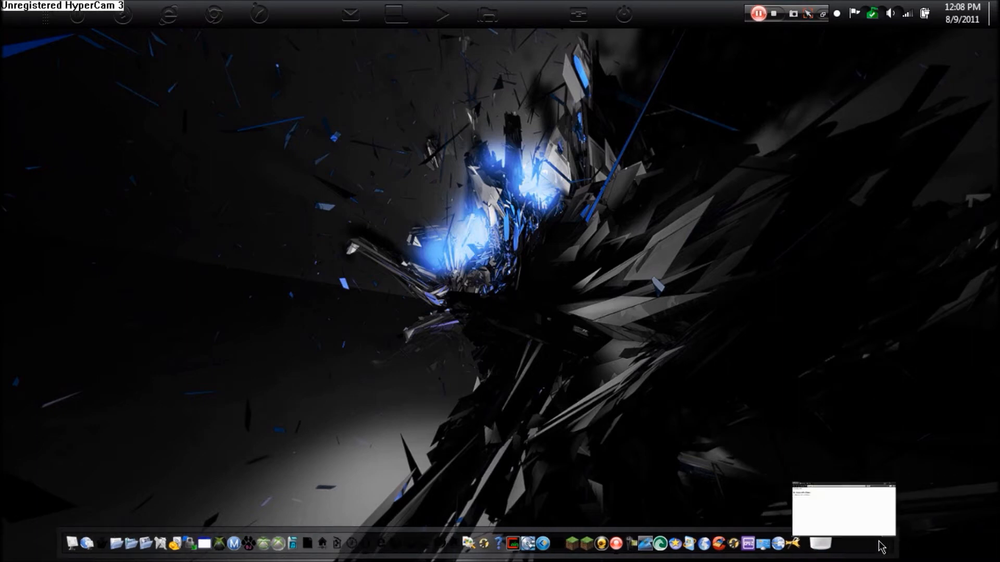
Download MenuUninstaller1.2.3.zip from the 'here' link in Opera and save it to disk
click(842, 510)
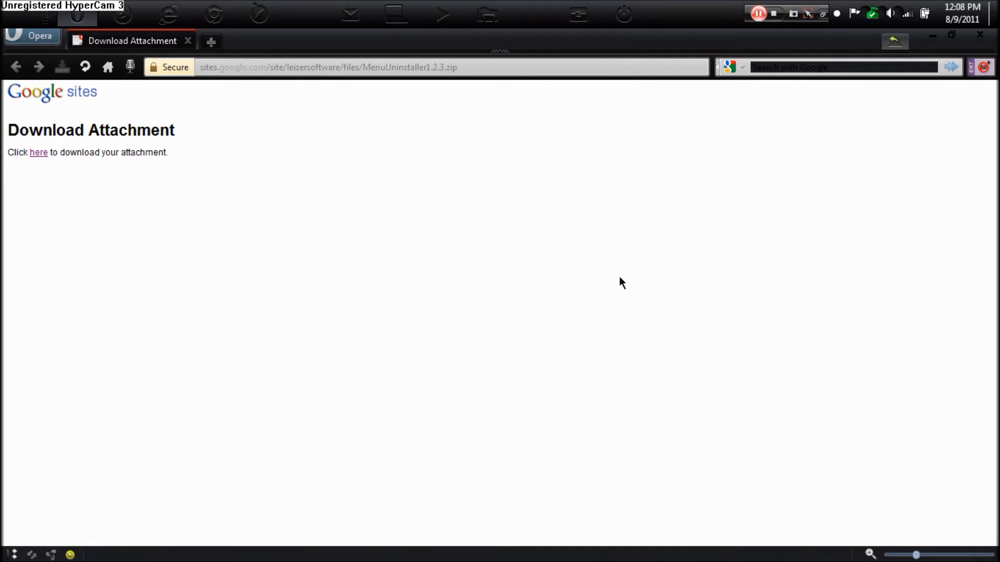
click(437, 67)
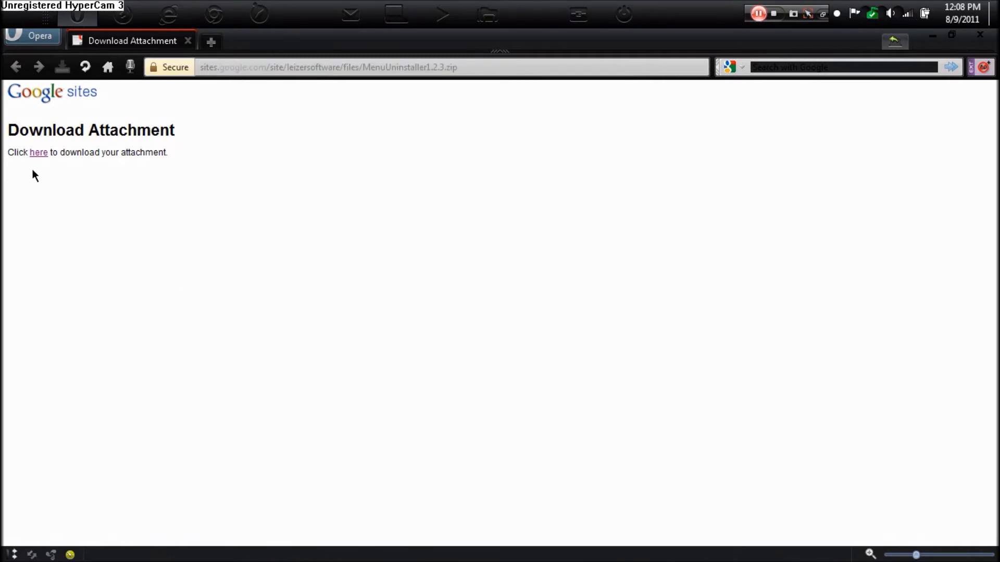
click(39, 152)
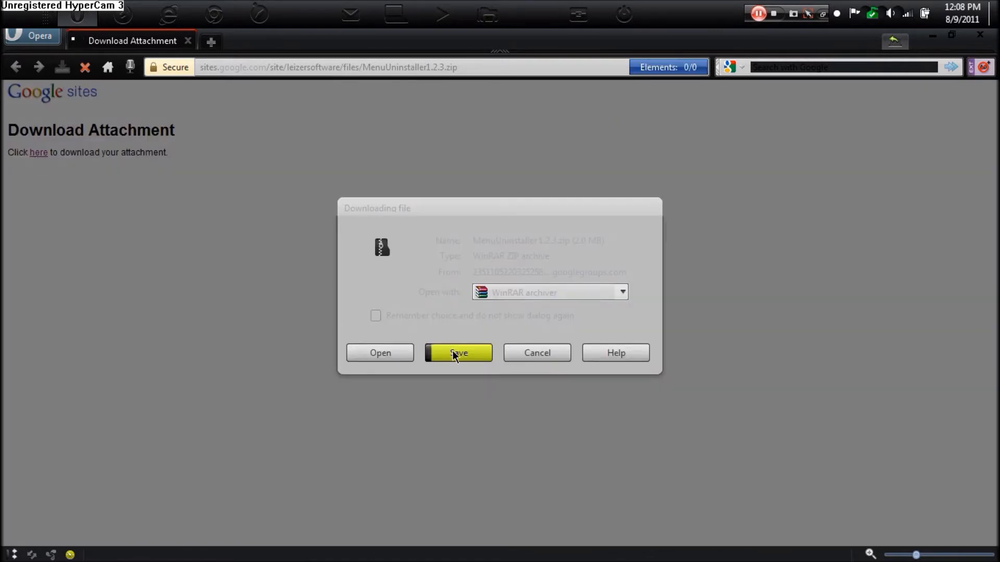
click(458, 353)
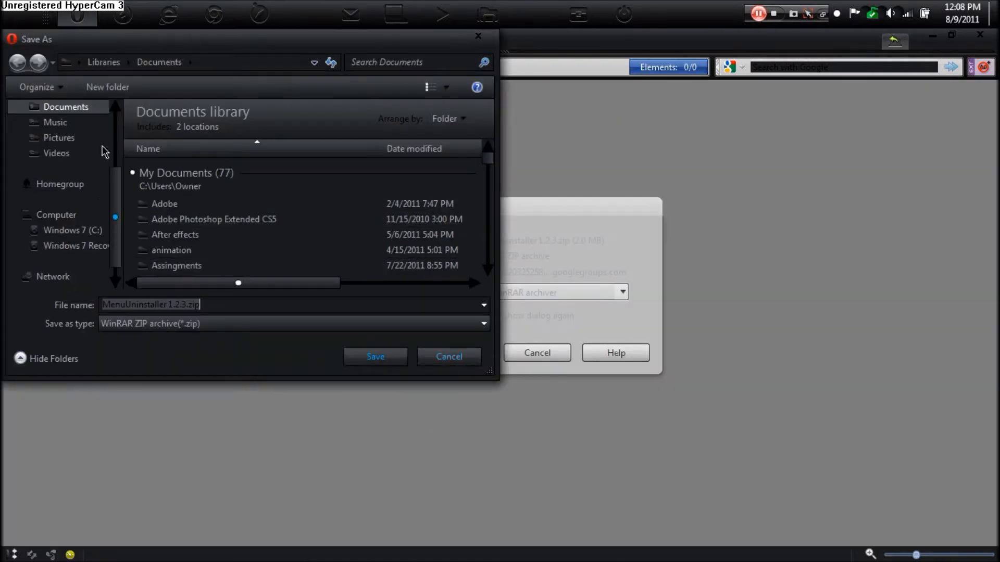
click(64, 143)
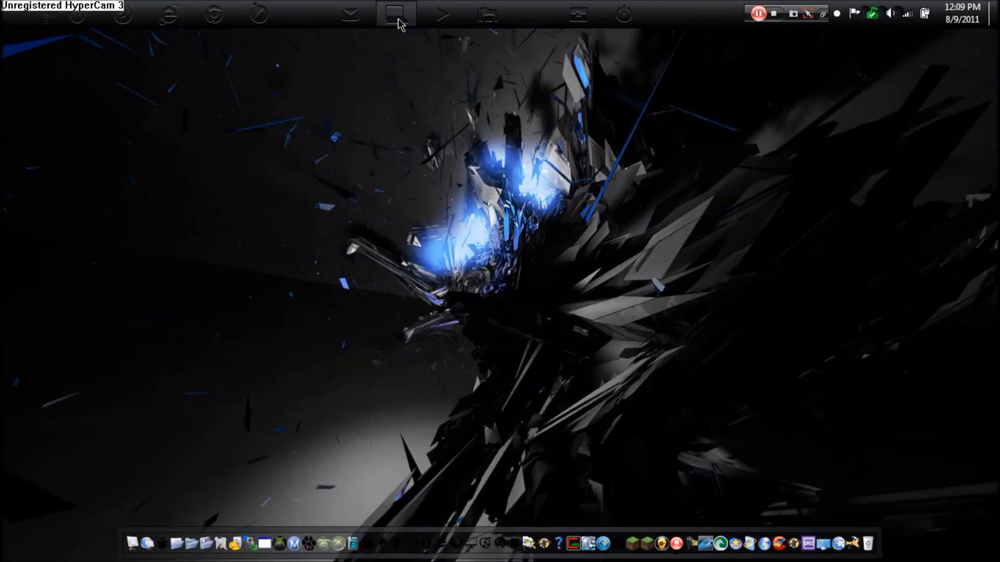
Extract setup.exe from MenuUninstaller1.2.3.zip in Downloads and bring up its context menu
click(395, 12)
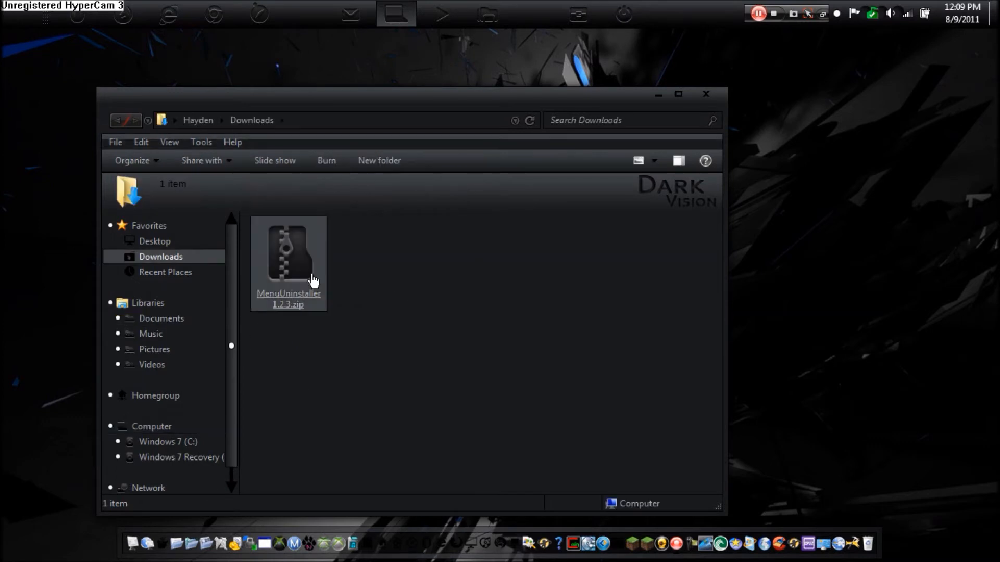
double_click(288, 255)
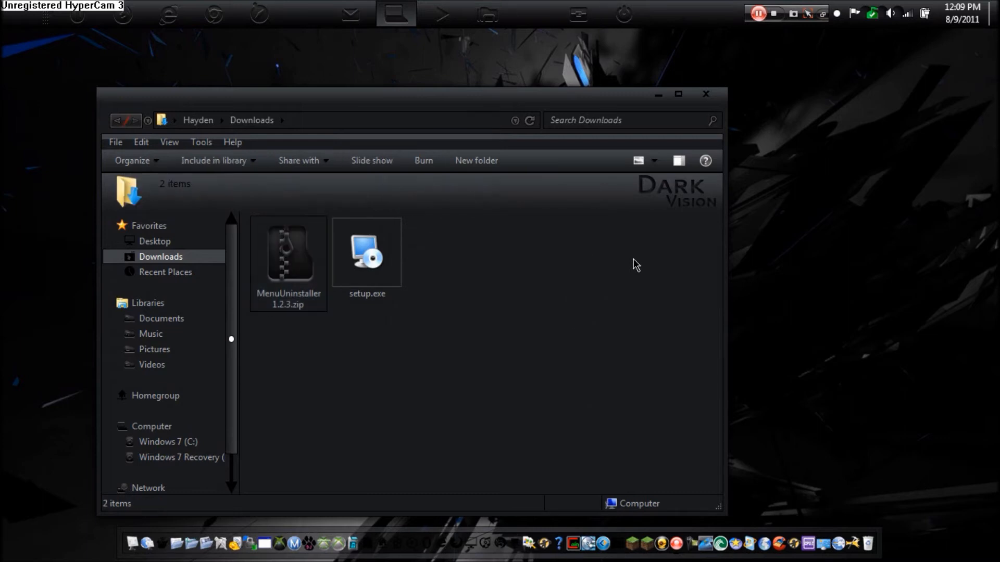
click(366, 252)
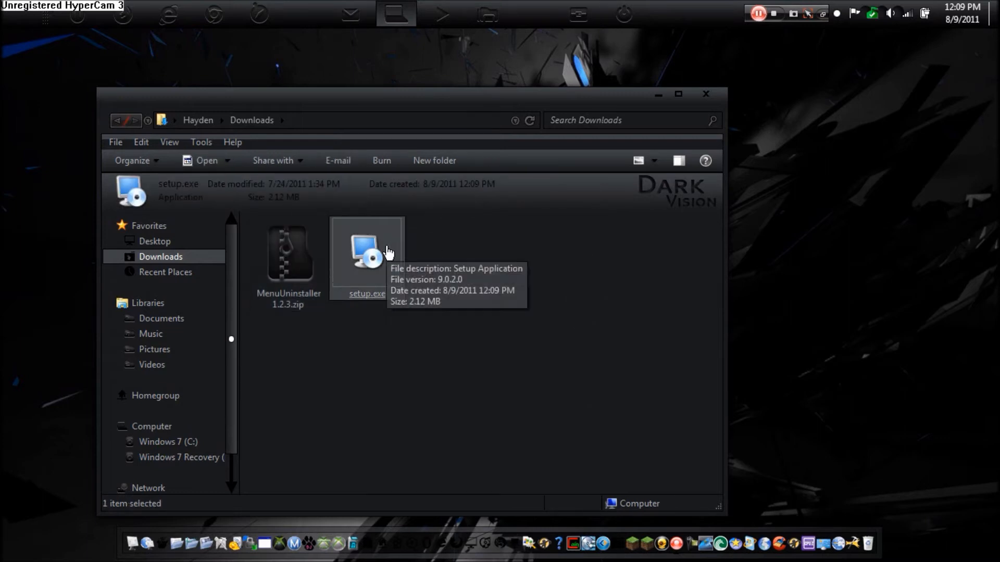
right_click(366, 255)
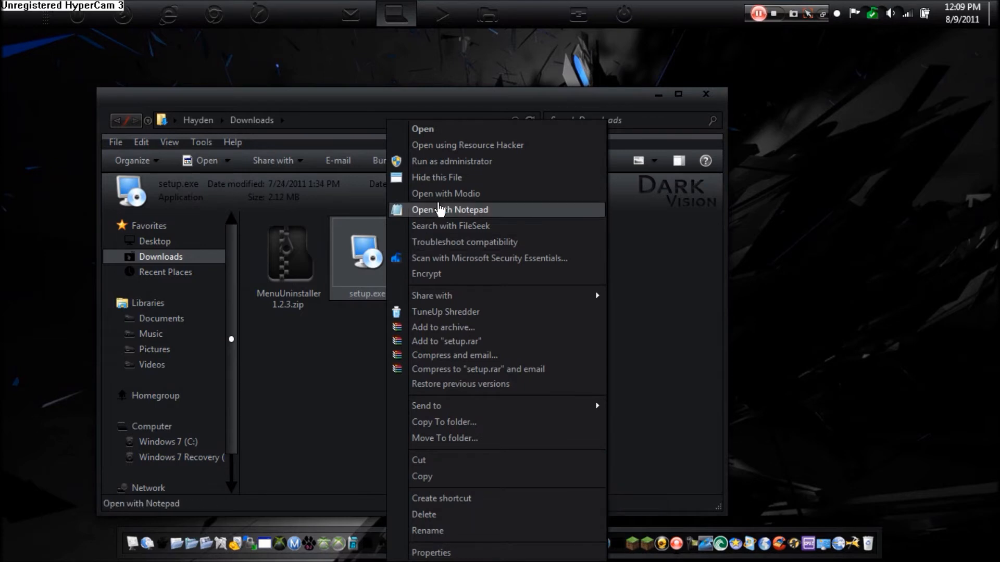
mouse_move(453, 161)
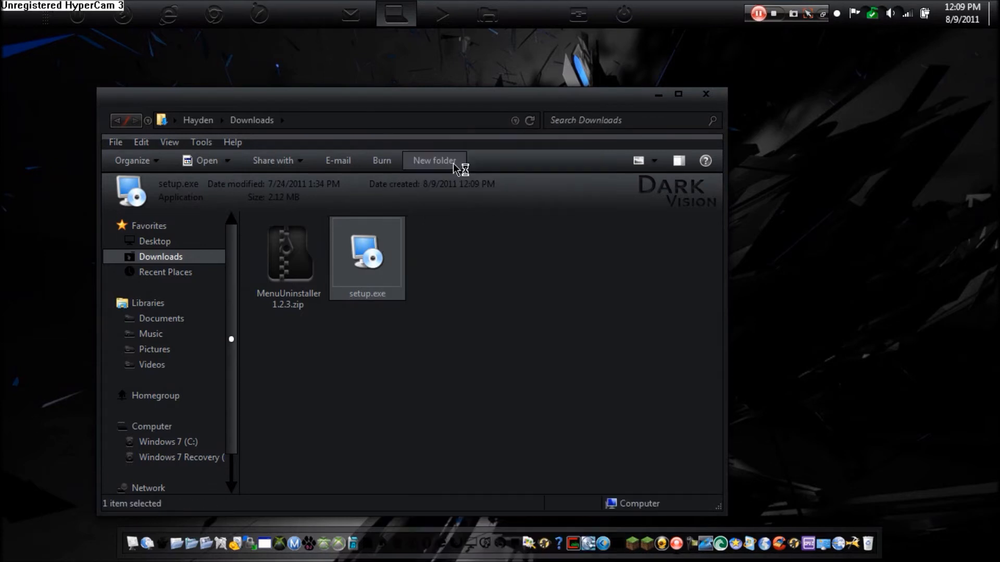
mouse_move(488, 287)
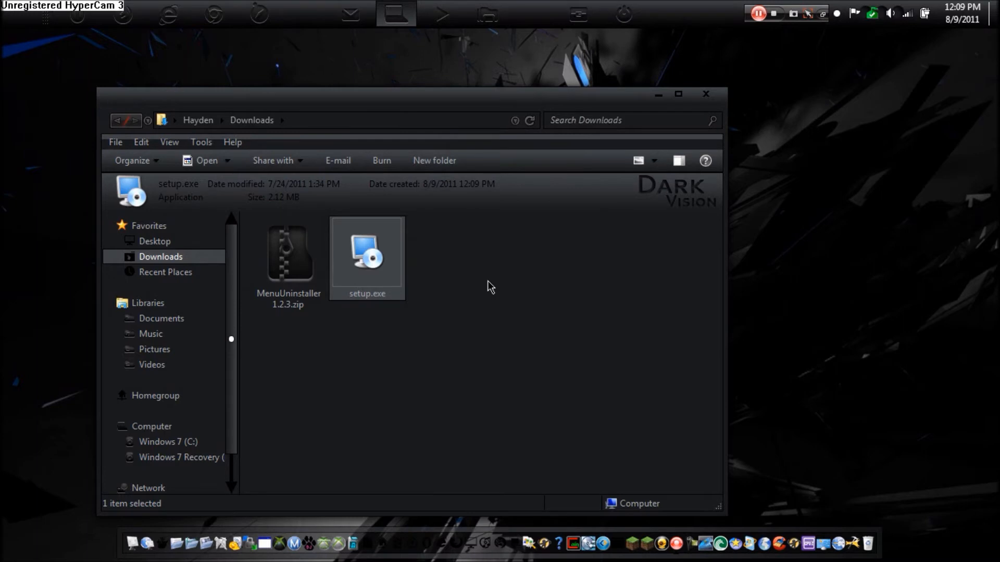
Run setup.exe and install MenuUninstaller 1.2.3, accepting the license
double_click(366, 252)
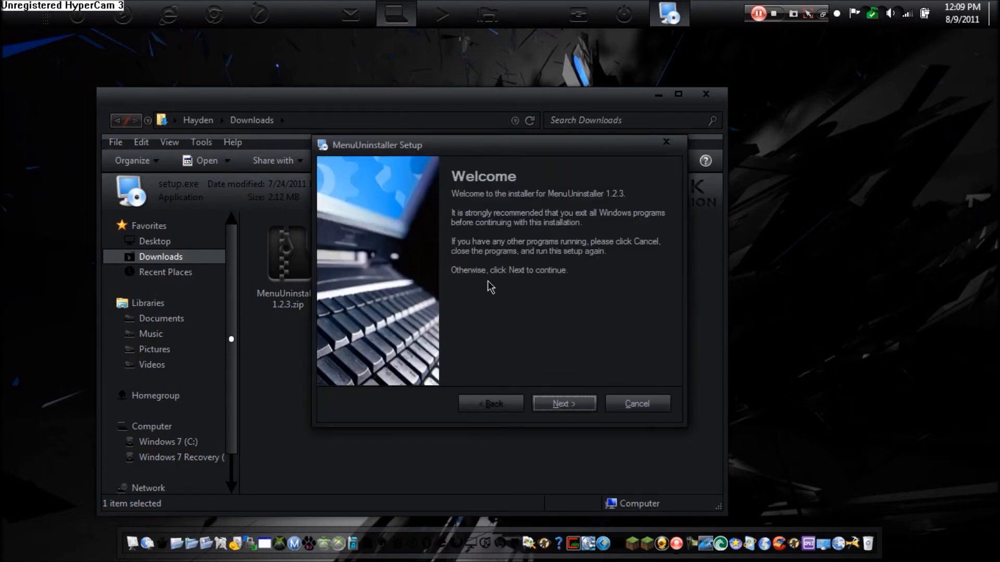
mouse_move(706, 112)
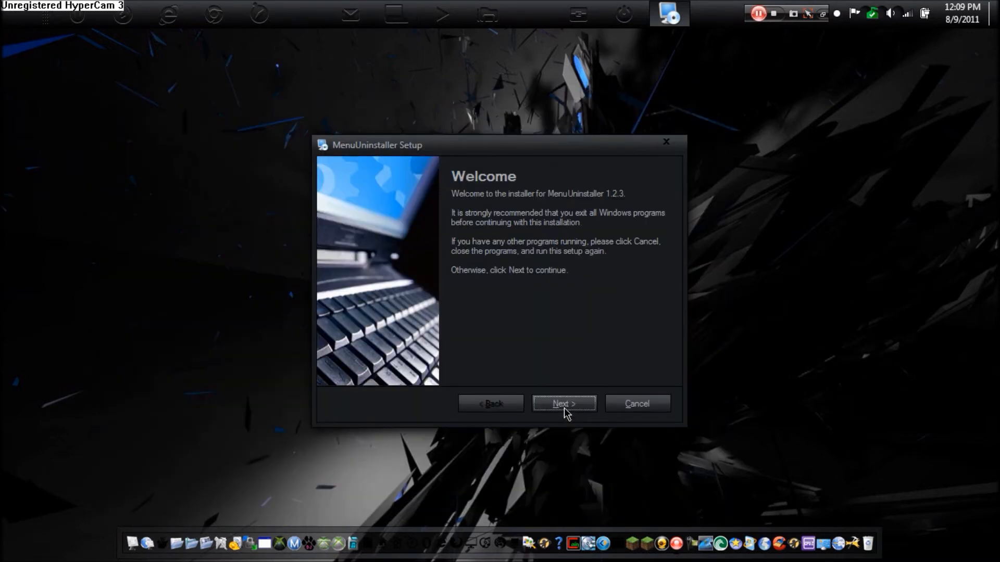
mouse_move(470, 228)
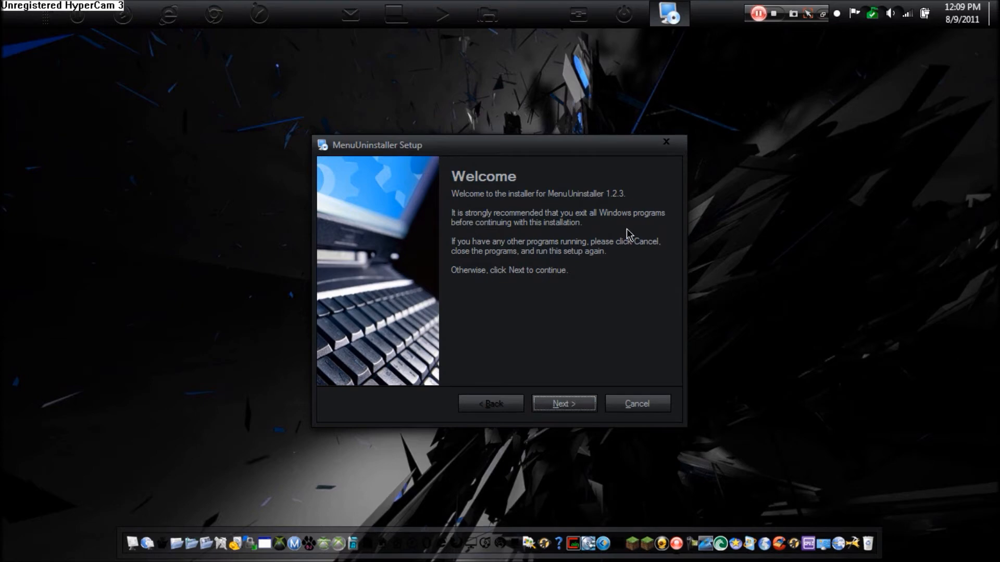
mouse_move(589, 377)
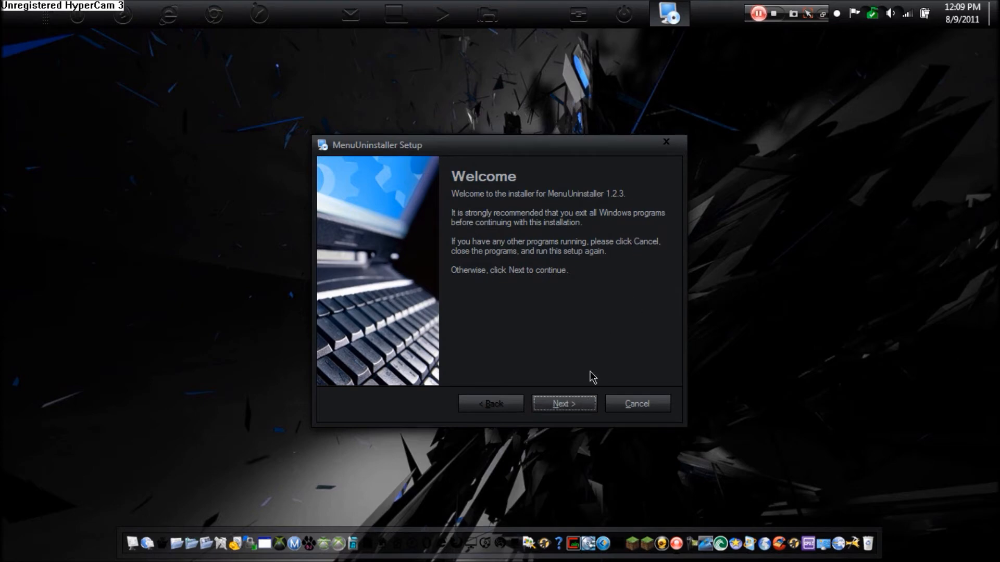
click(563, 403)
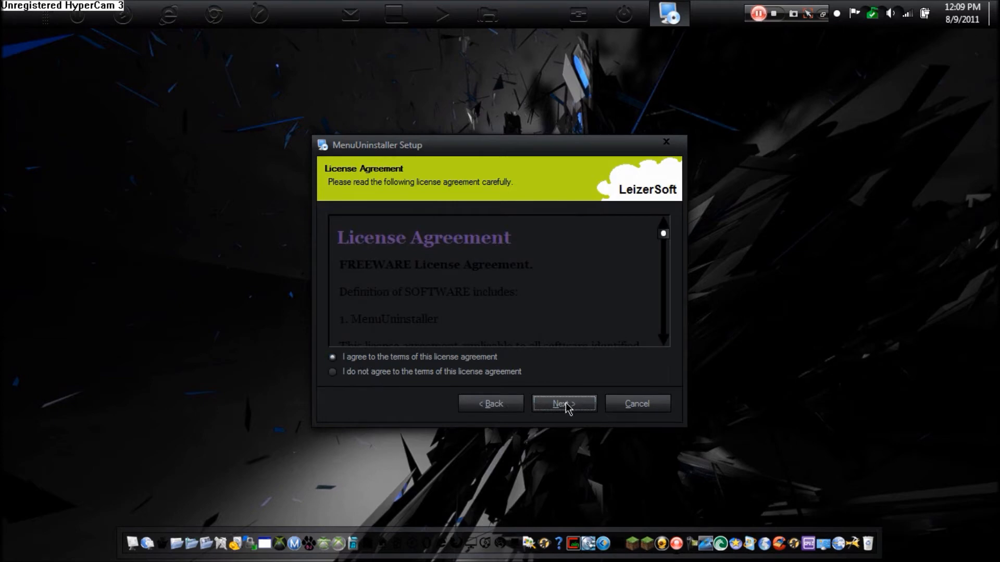
click(562, 403)
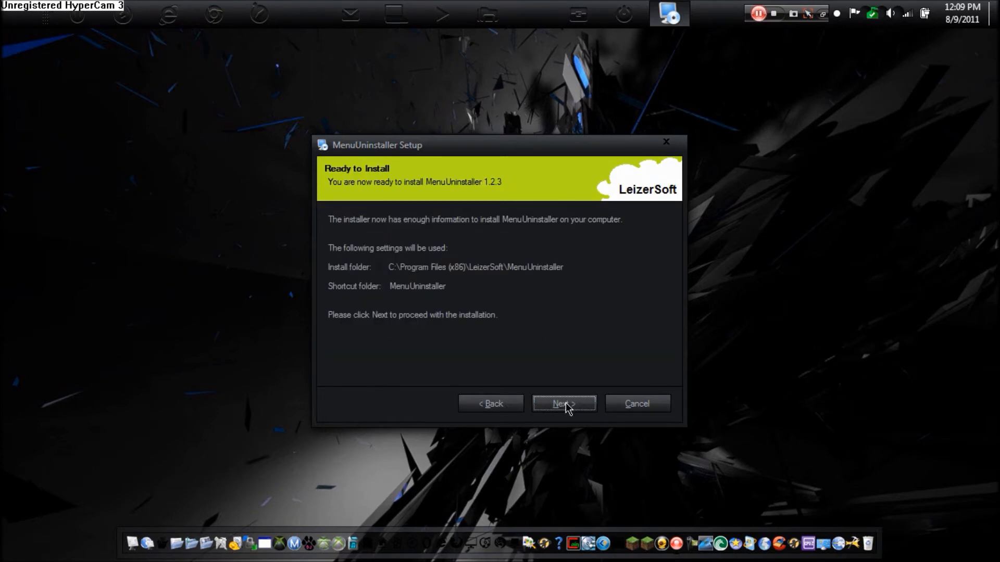
mouse_move(436, 279)
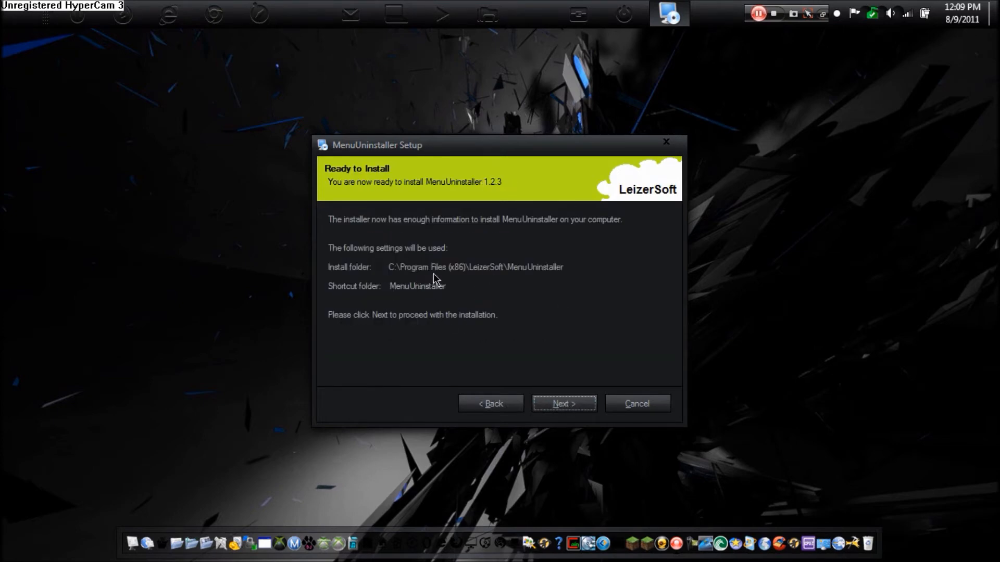
mouse_move(525, 302)
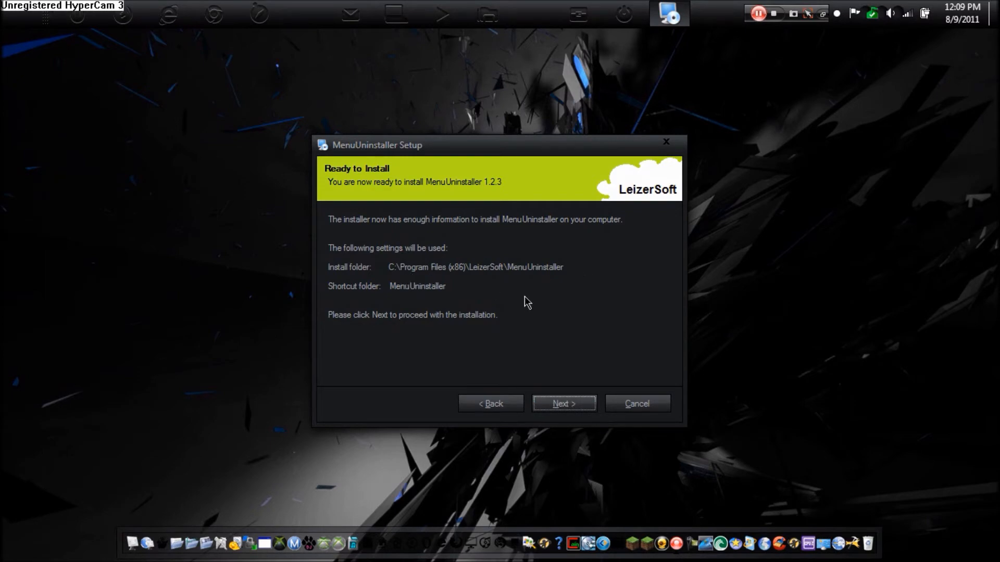
click(564, 403)
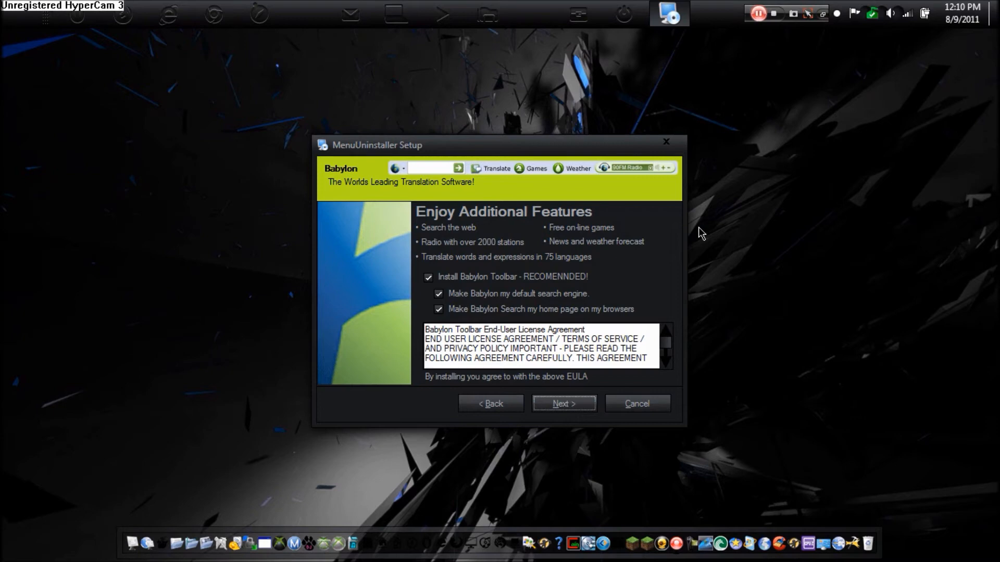
mouse_move(667, 220)
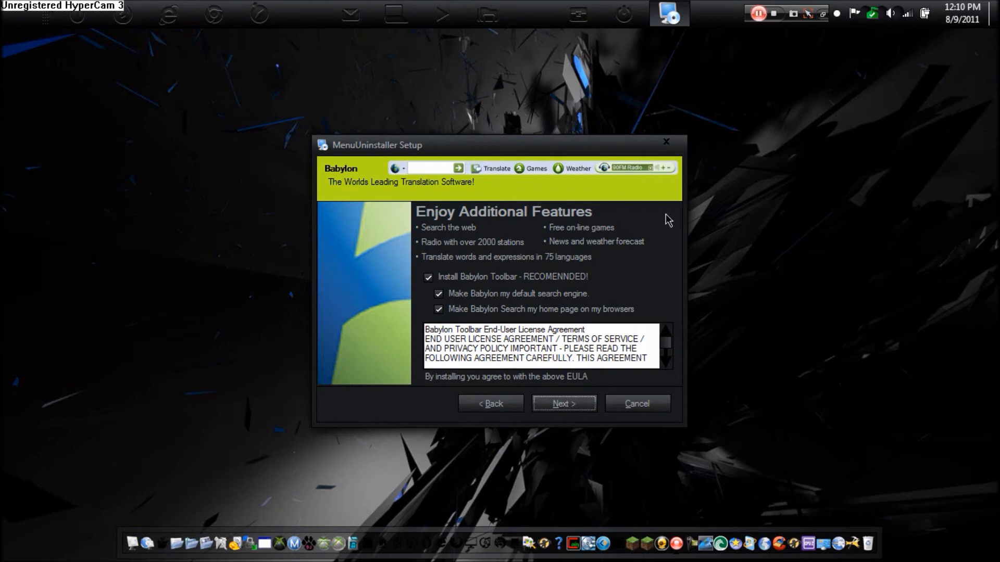
mouse_move(659, 218)
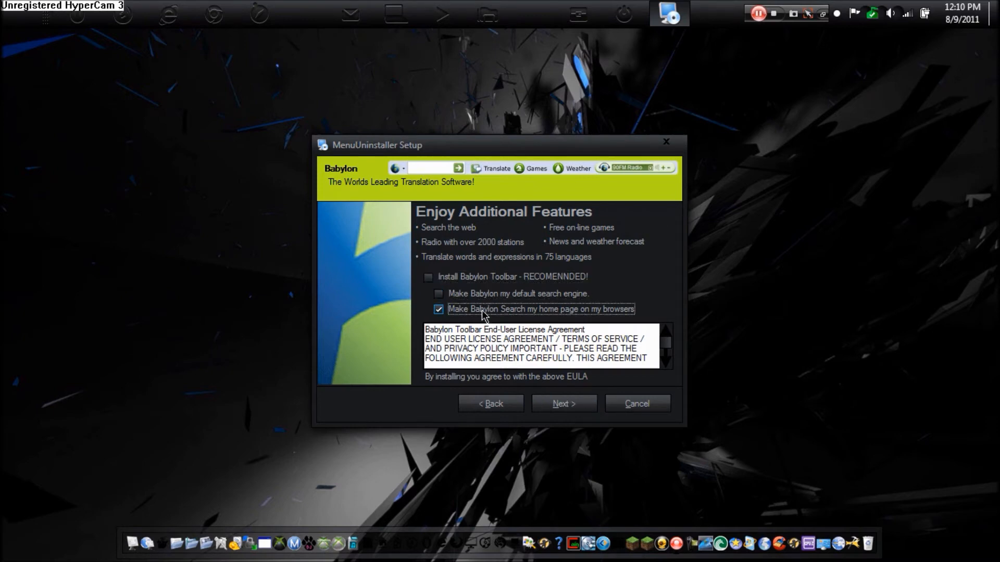
Decline the Babylon Search home page offer and finish the installer
click(438, 309)
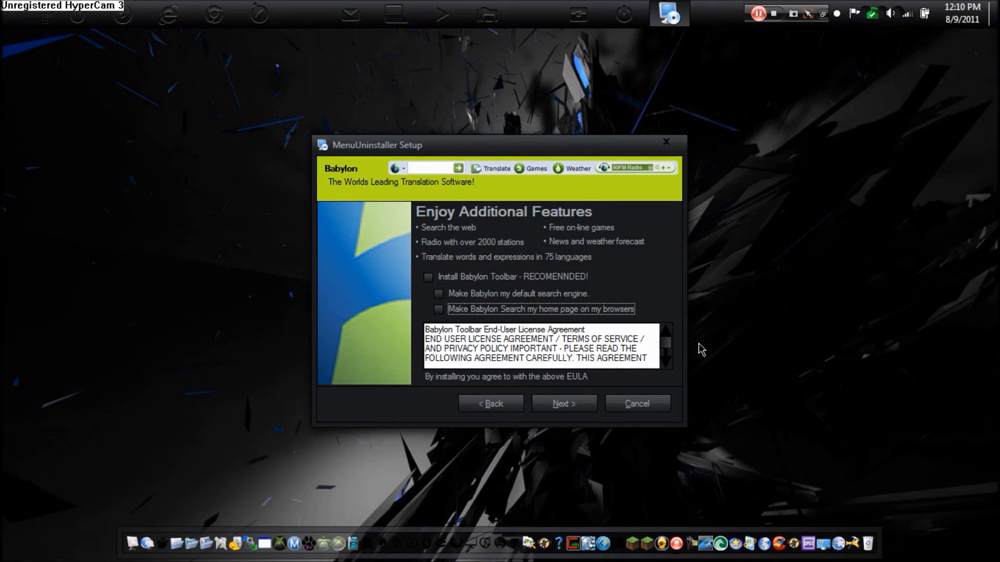
click(563, 403)
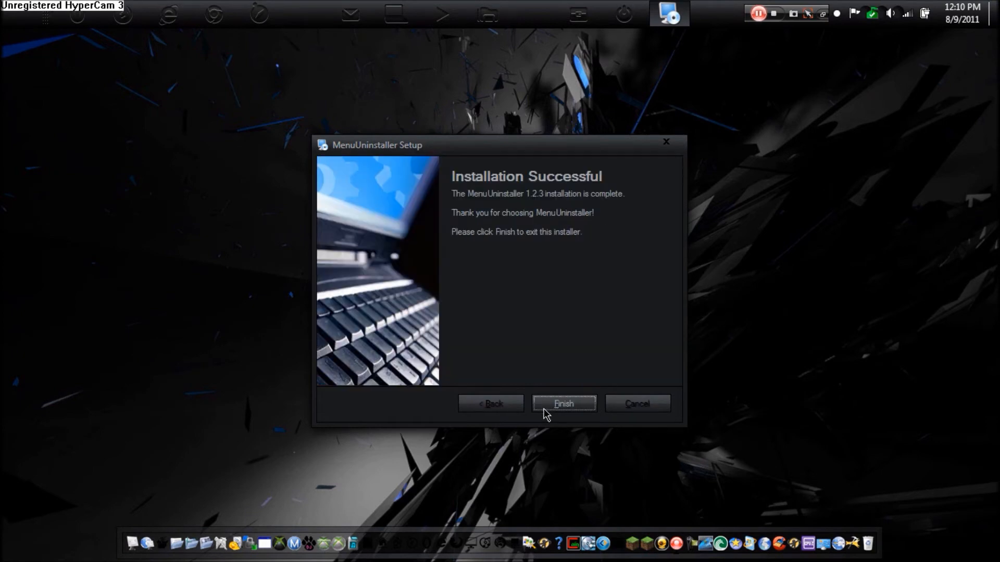
click(562, 404)
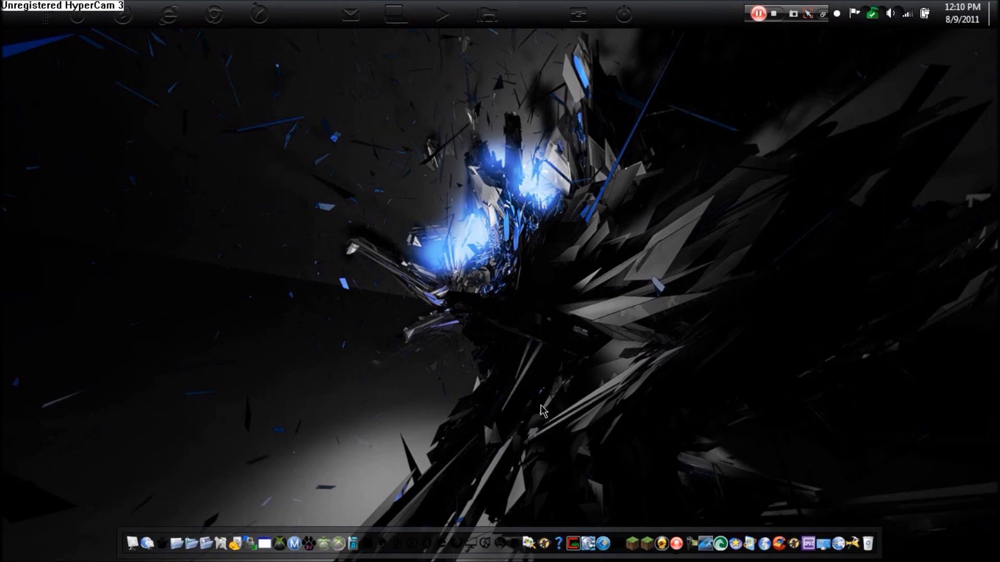
mouse_move(427, 282)
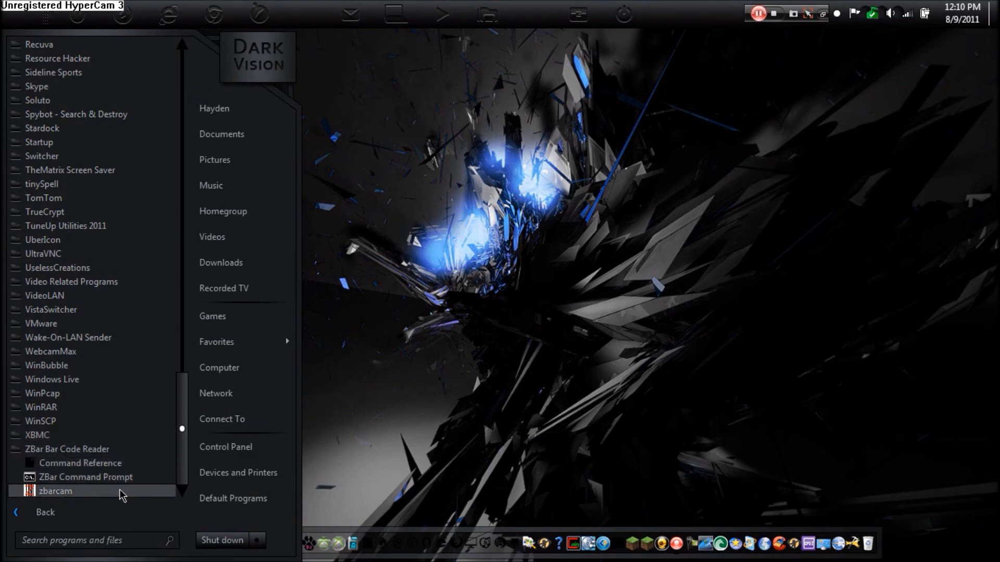
mouse_move(102, 496)
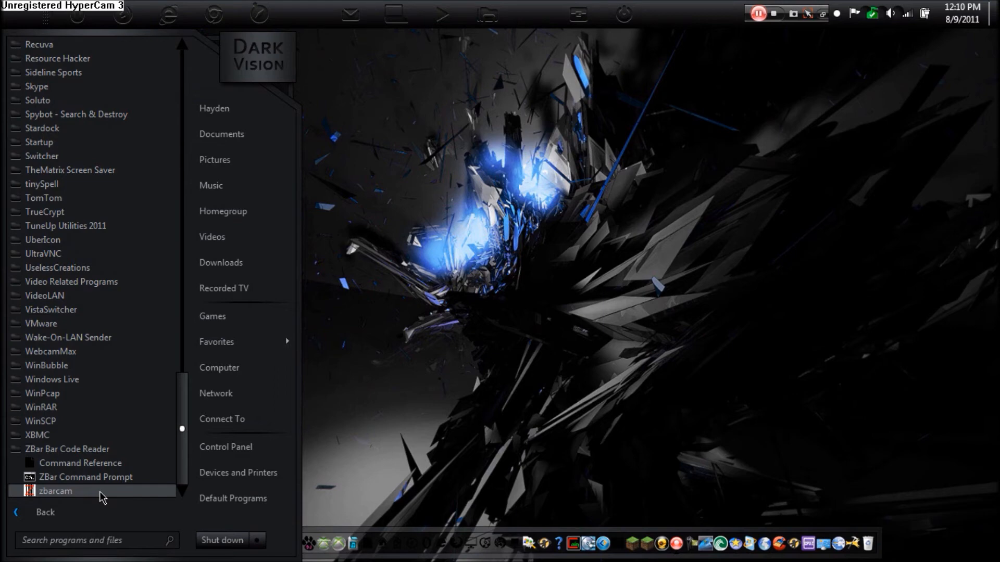
Browse the Start menu's All Programs list toward ZBar Bar Code Reader
click(55, 491)
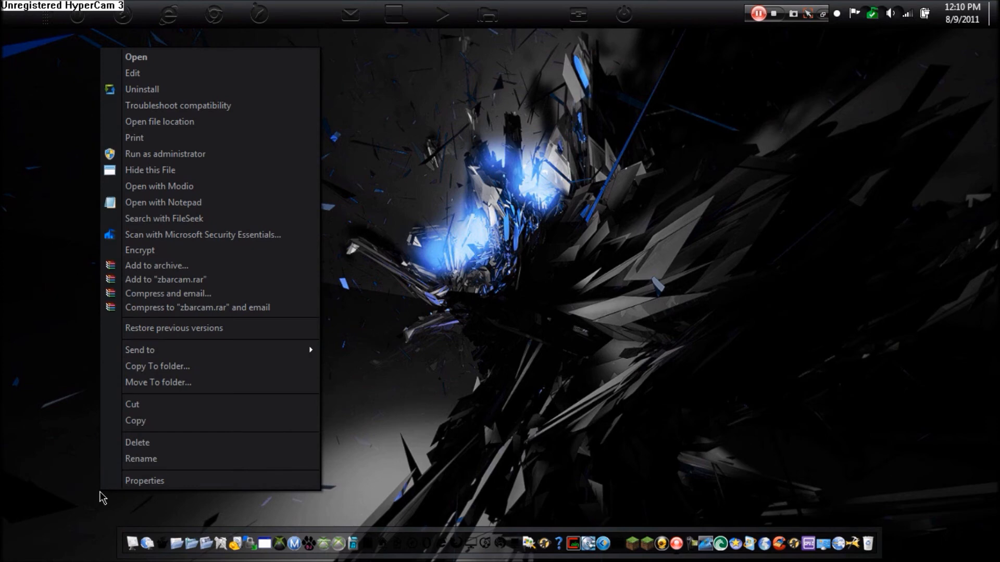
mouse_move(152, 89)
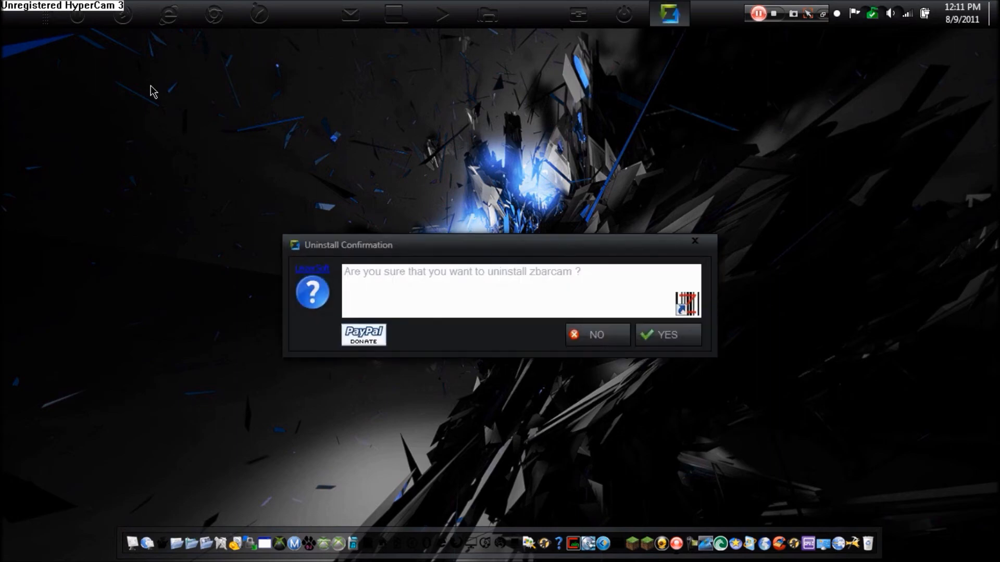
mouse_move(322, 294)
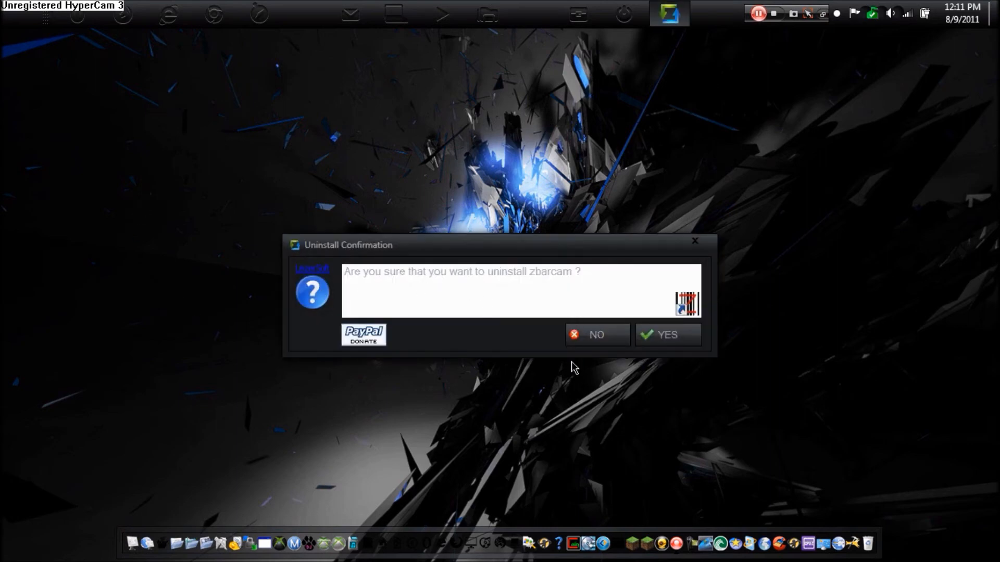
Confirm uninstalling zbarcam and accept opening Add/Remove Programs instead
click(667, 334)
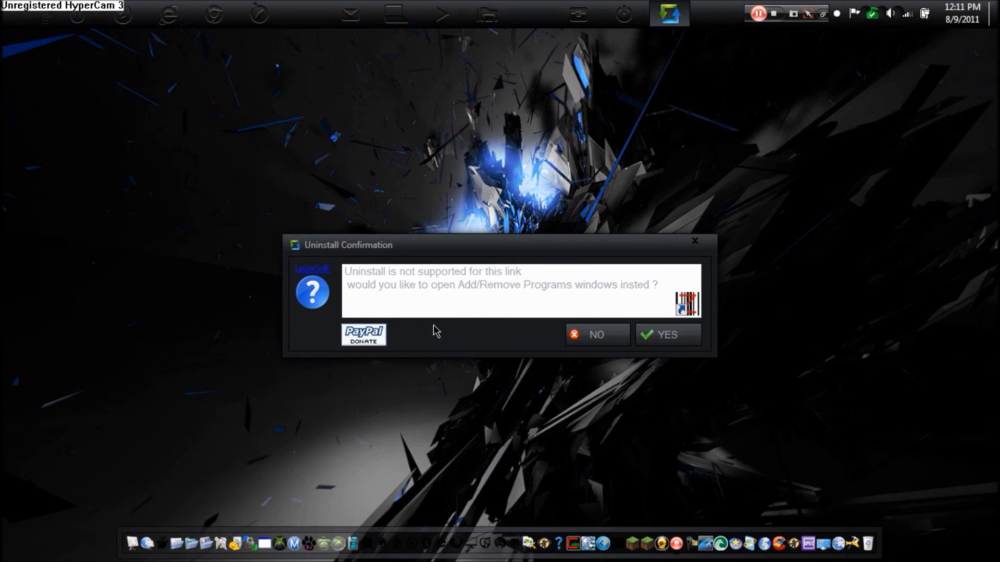
mouse_move(433, 296)
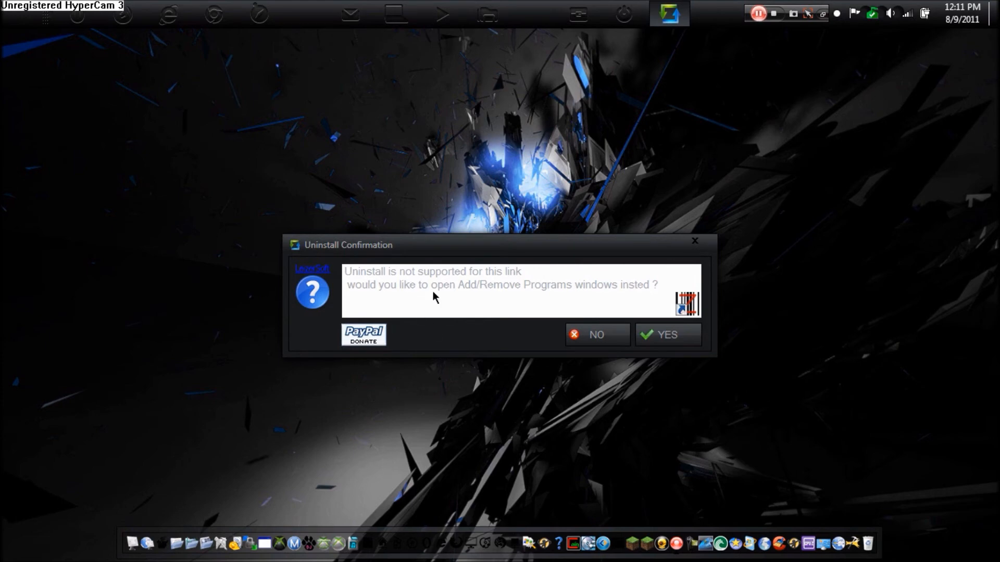
mouse_move(679, 325)
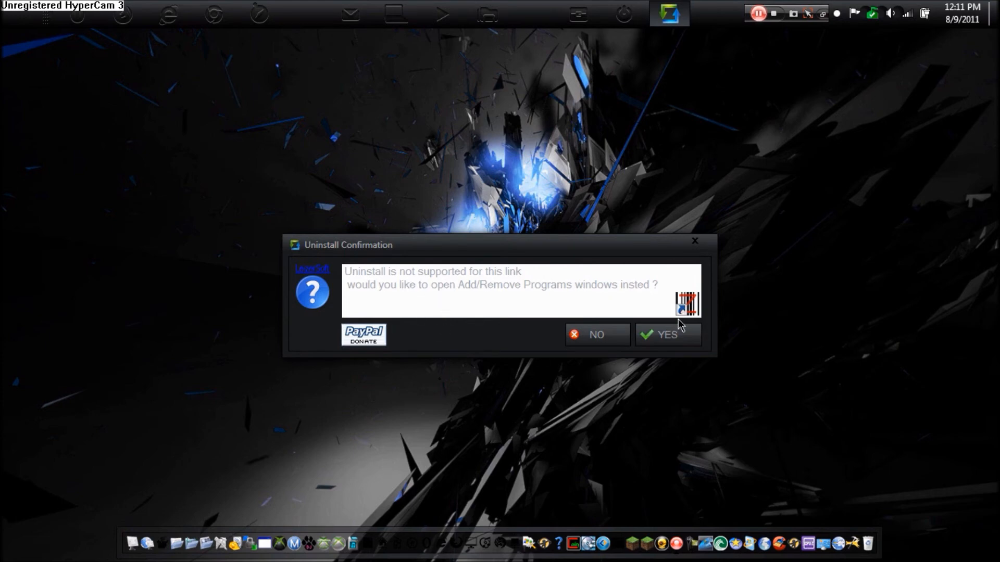
click(666, 334)
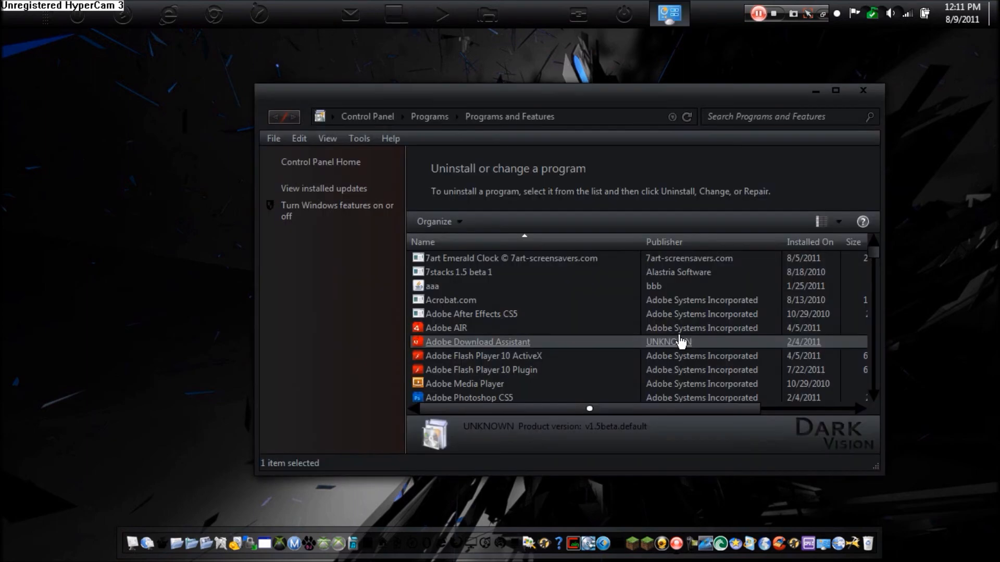
Uninstall ZBar Bar Code Reader from Programs and Features and close its completed uninstaller
scroll(down, 3)
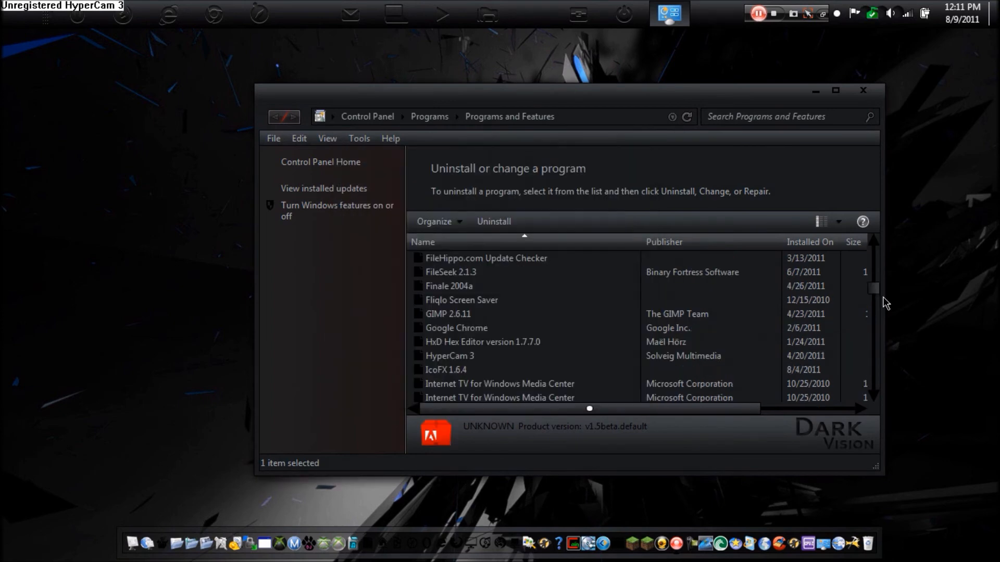
scroll(down, 3)
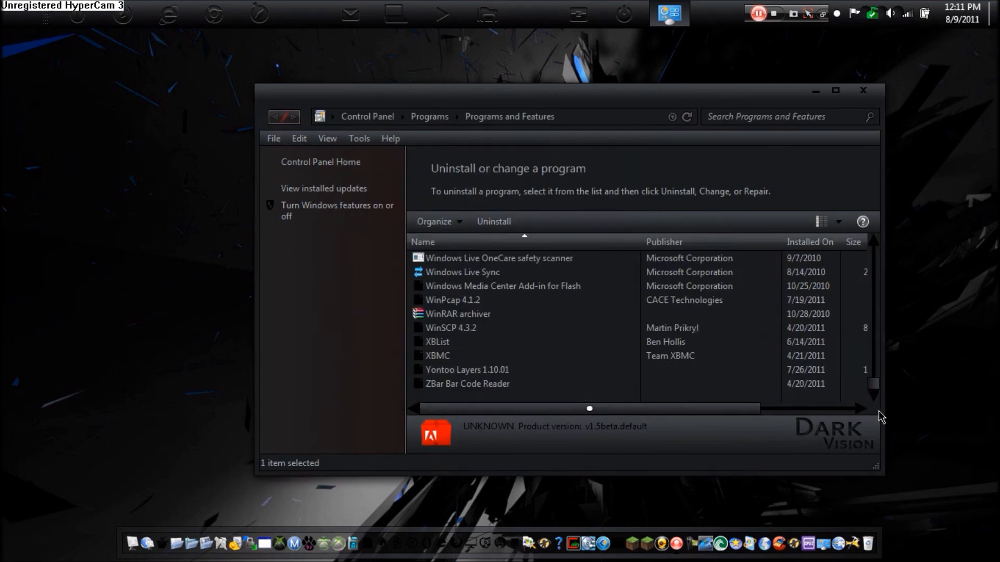
click(468, 384)
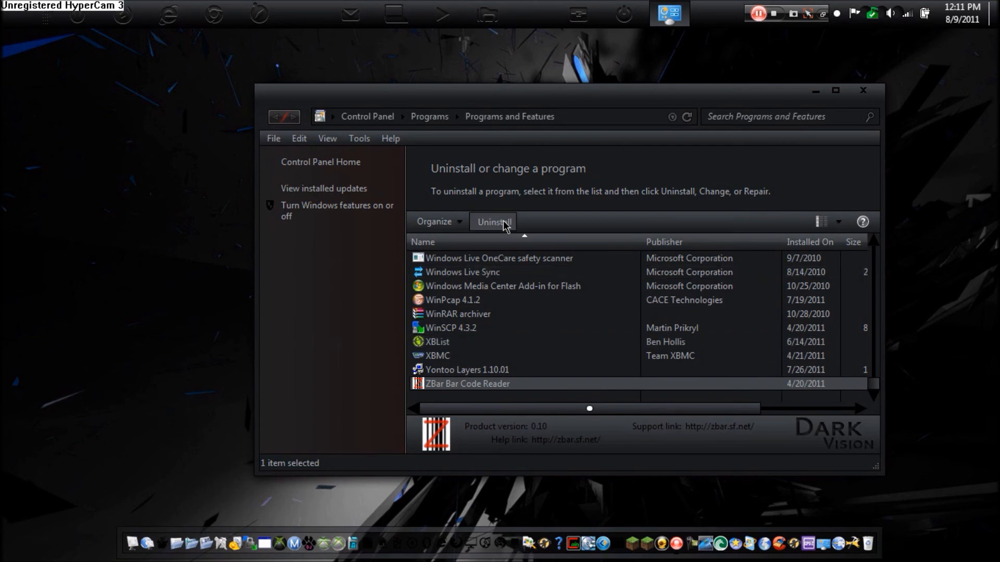
click(493, 221)
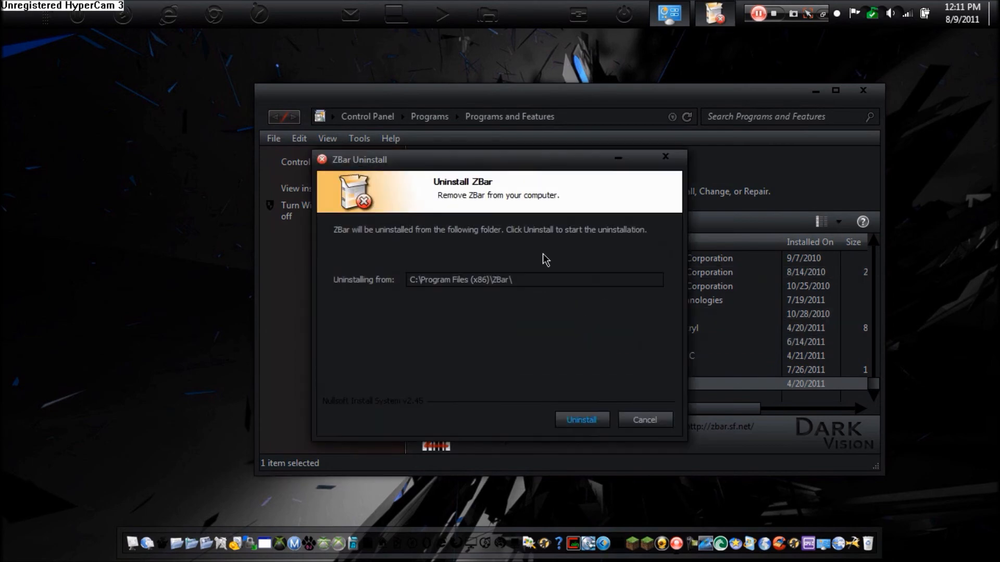
click(580, 420)
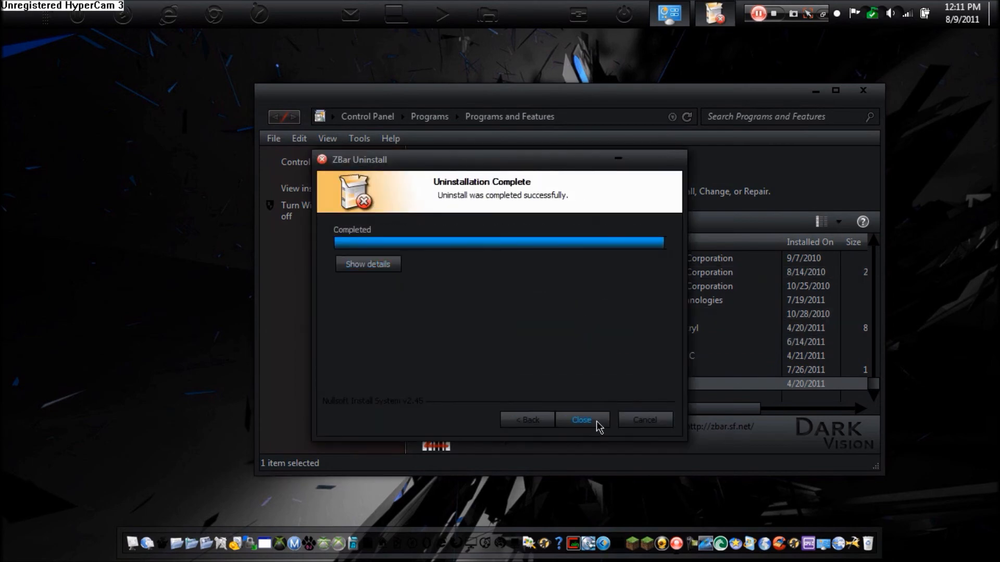
click(581, 420)
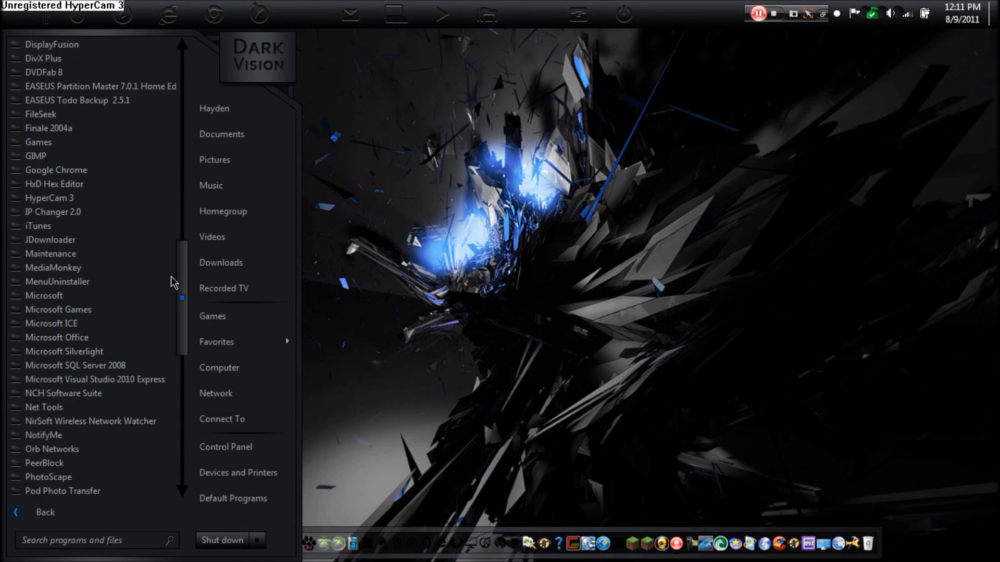
mouse_move(132, 267)
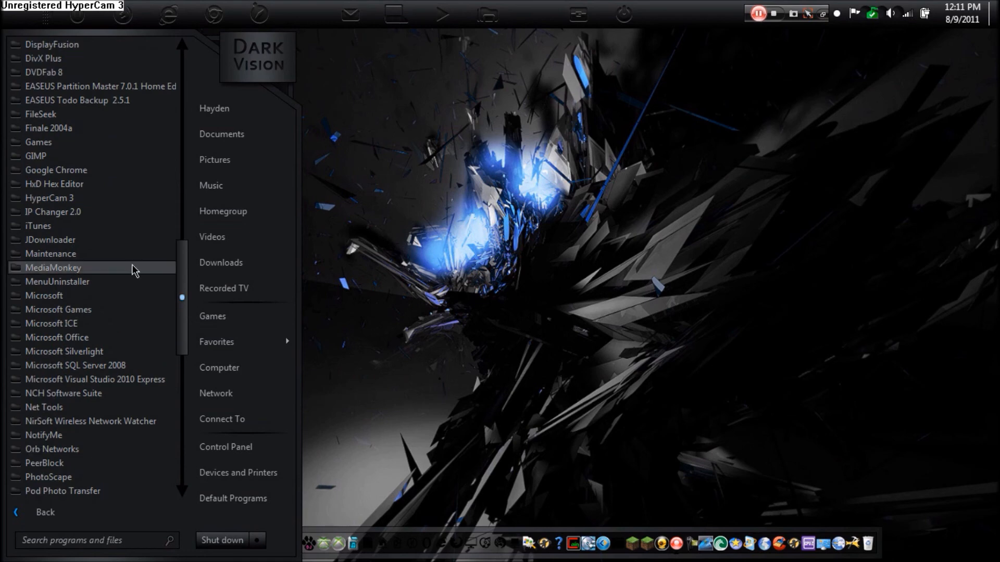
Request Uninstall on the MediaMonkey Start menu shortcut via its context menu
click(53, 268)
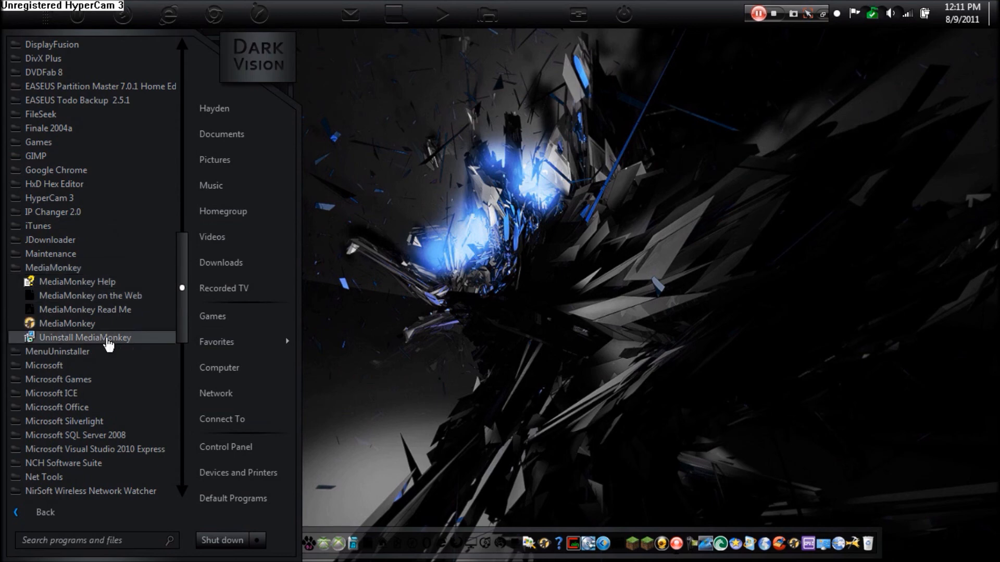
right_click(67, 323)
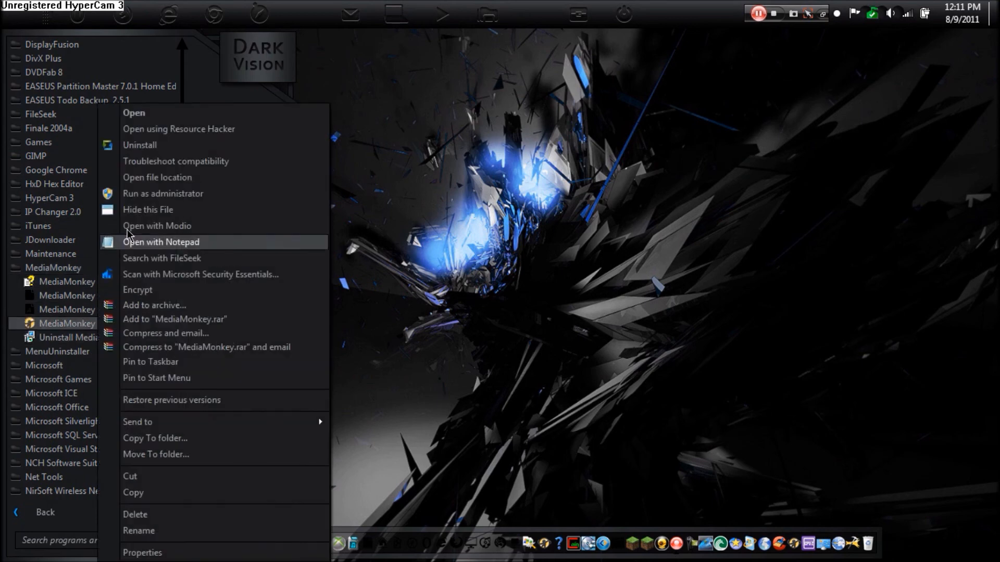
click(140, 145)
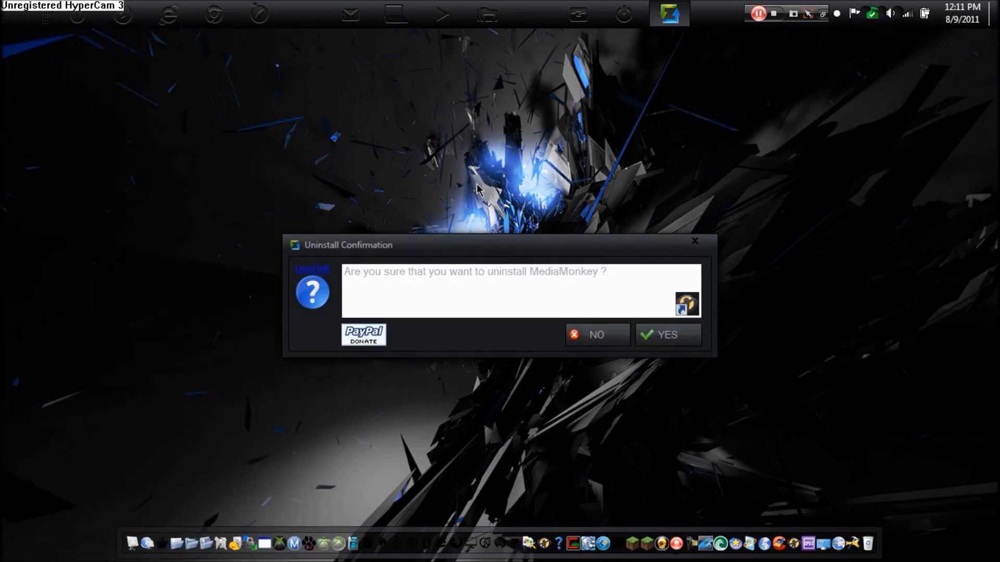
Confirm uninstalling MediaMonkey and launch removal of the found MediaMonkey 3.2
click(666, 334)
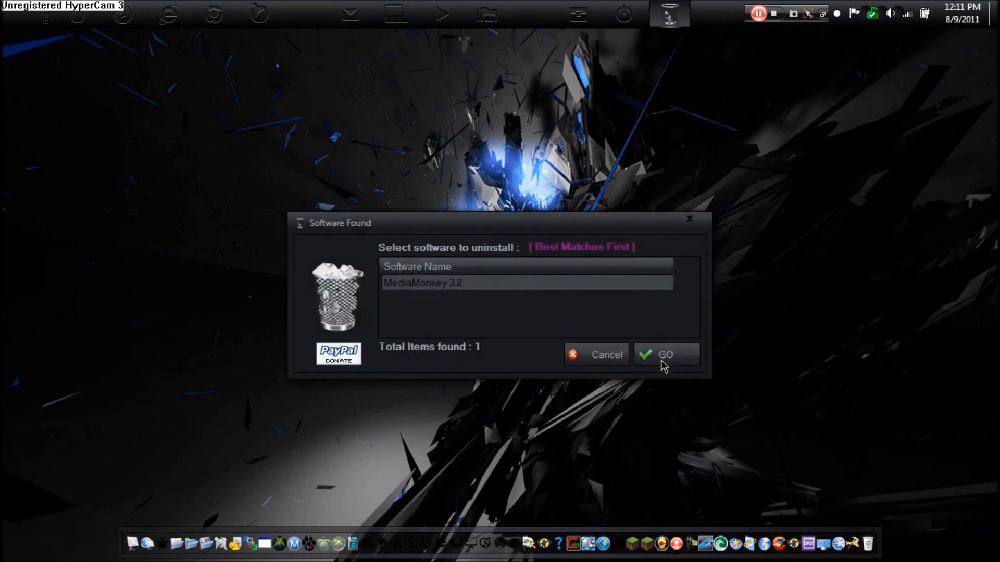
mouse_move(487, 341)
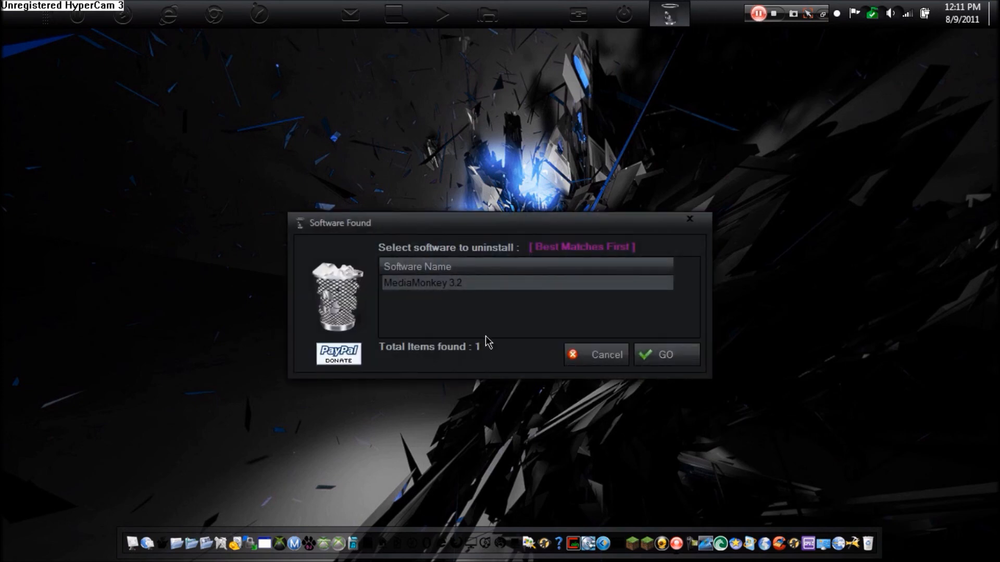
mouse_move(715, 369)
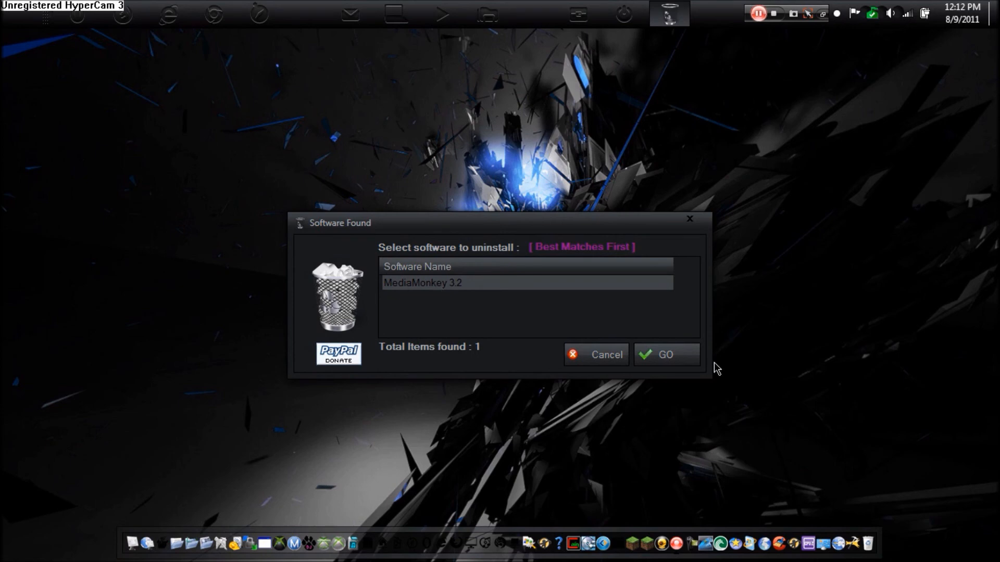
mouse_move(571, 337)
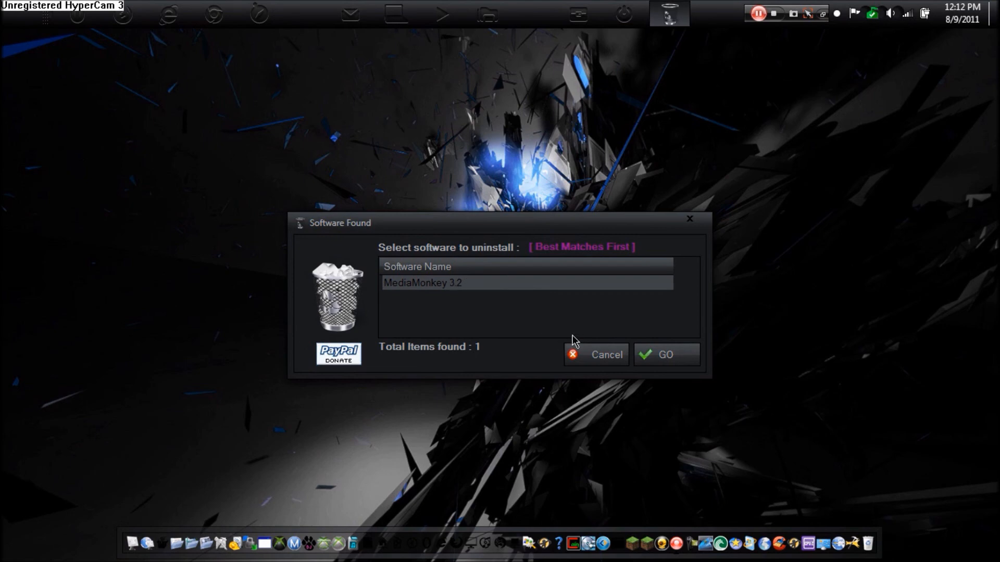
click(595, 354)
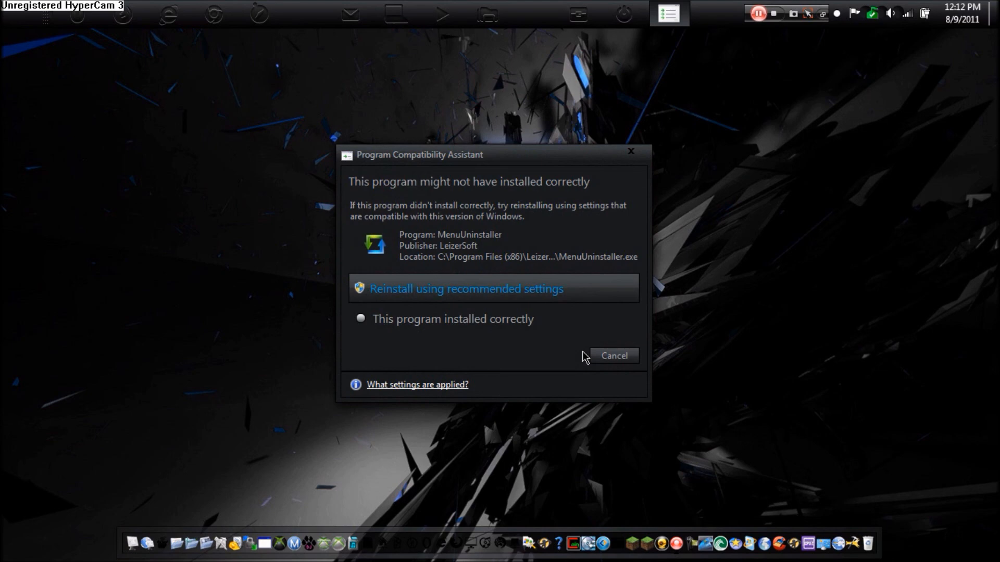
Dismiss the Program Compatibility Assistant warning that MenuUninstaller may not have installed correctly
click(612, 357)
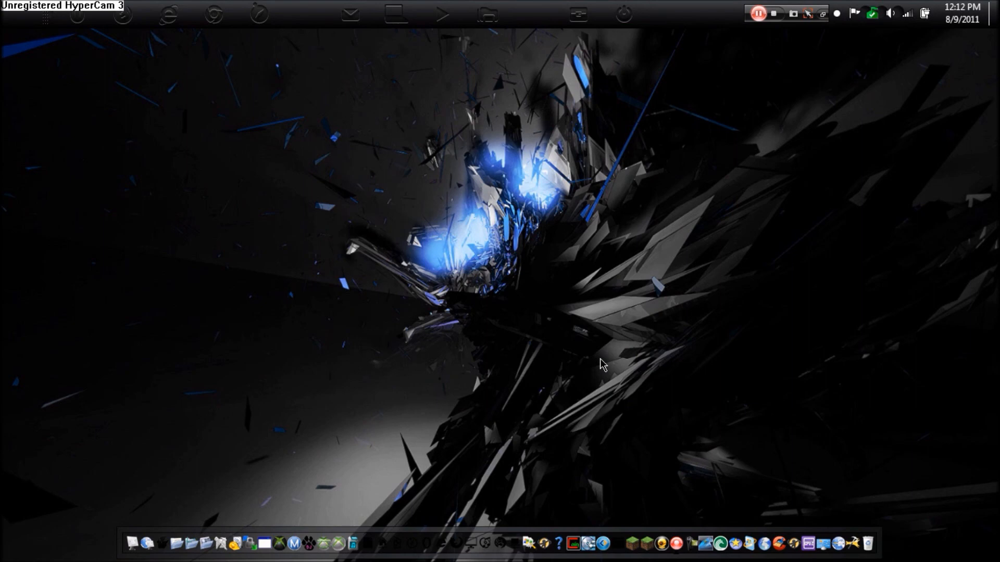